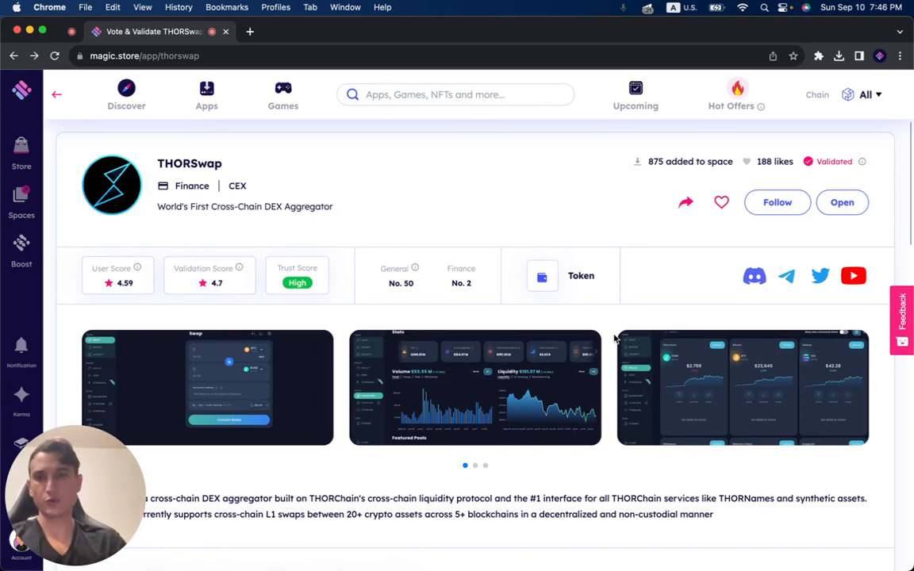
pyautogui.moveTo(354, 234)
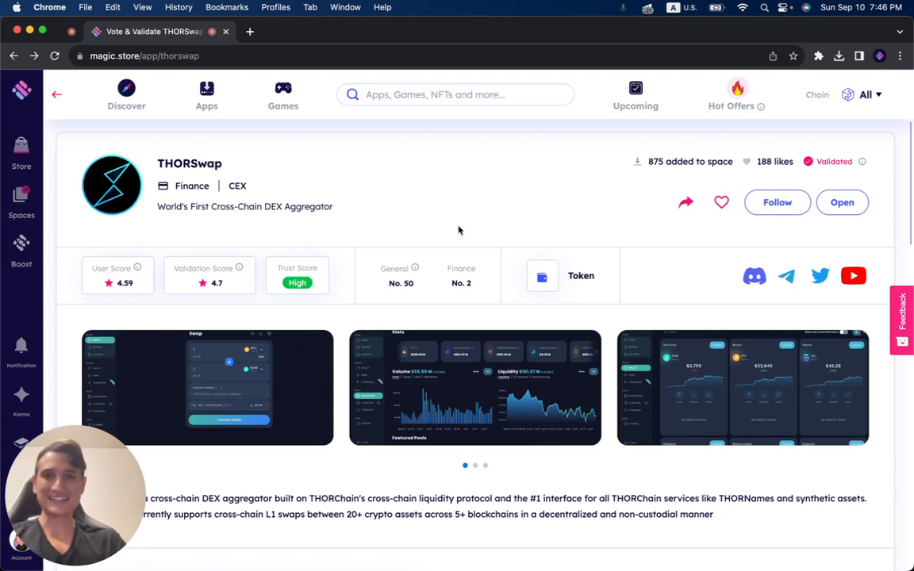
pyautogui.moveTo(654, 184)
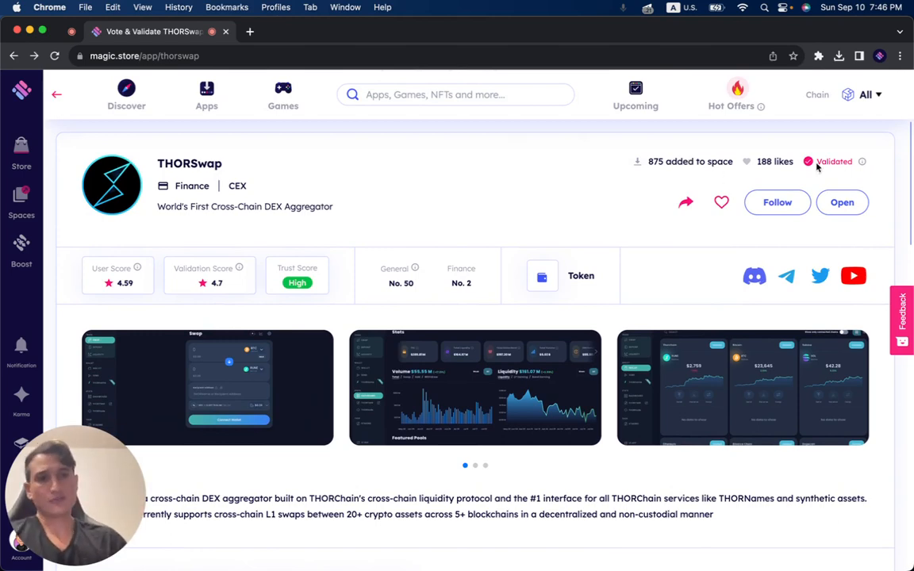
# - Launch THORSwap in the Space, remove the pNetwork tab, and view the RUNE/BTC/ETH price dashboard
pyautogui.scroll(-3)
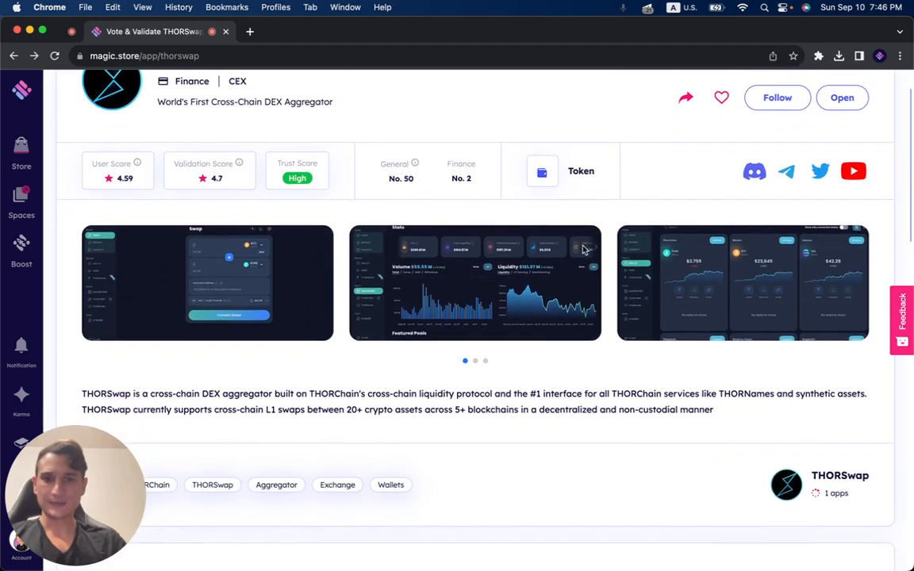
pyautogui.scroll(-3)
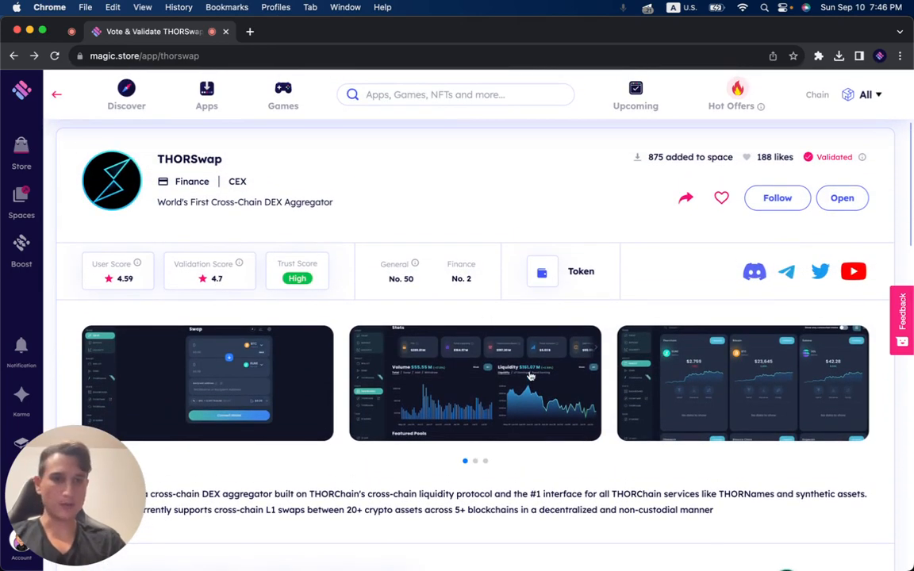
pyautogui.scroll(-3)
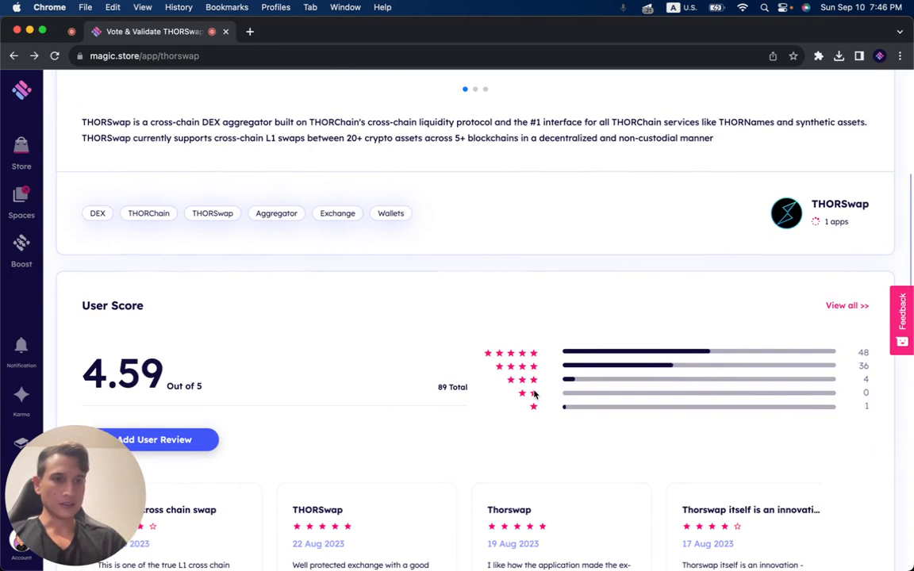
pyautogui.scroll(-3)
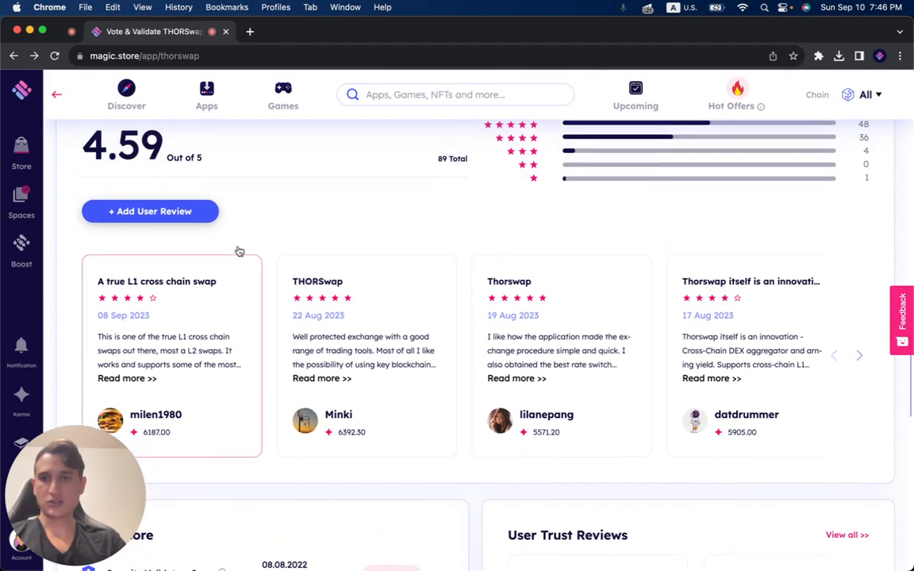
pyautogui.scroll(-3)
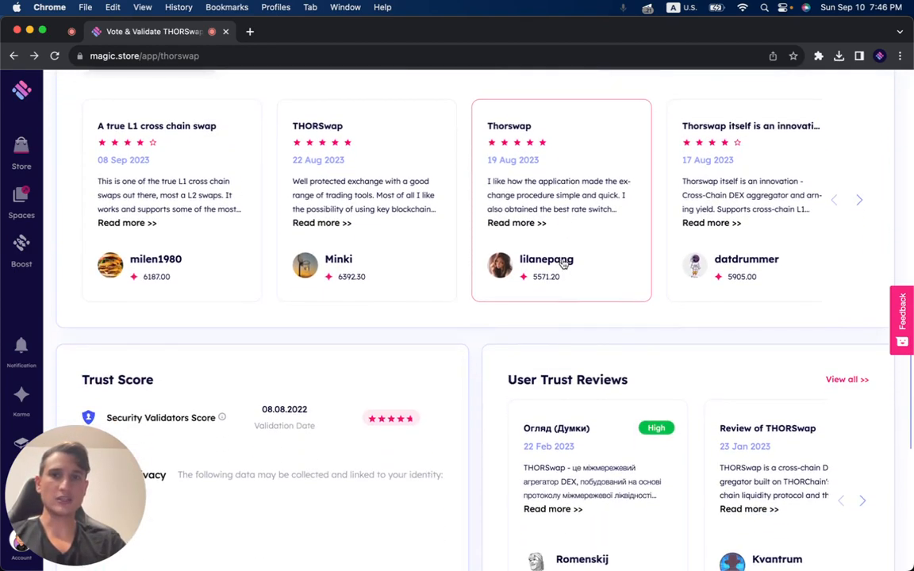
pyautogui.scroll(-3)
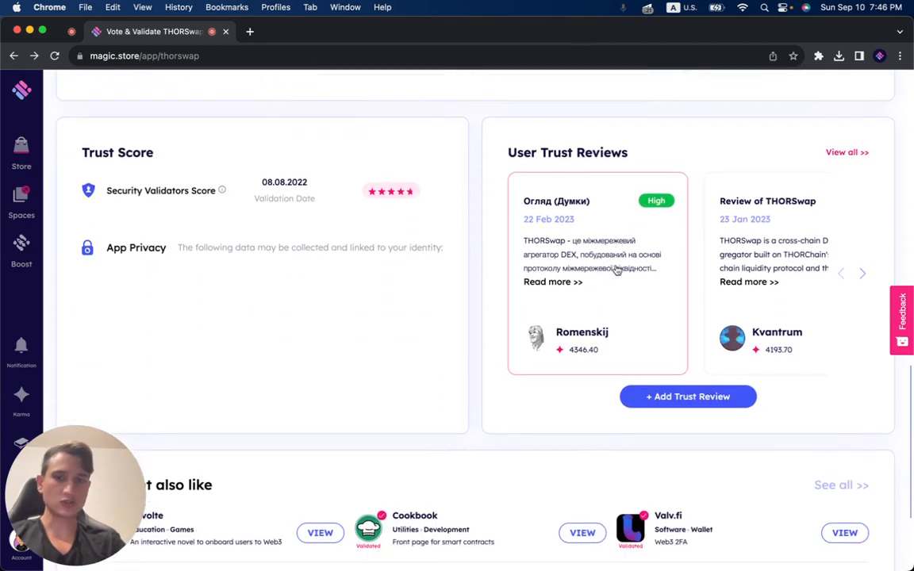
pyautogui.scroll(3)
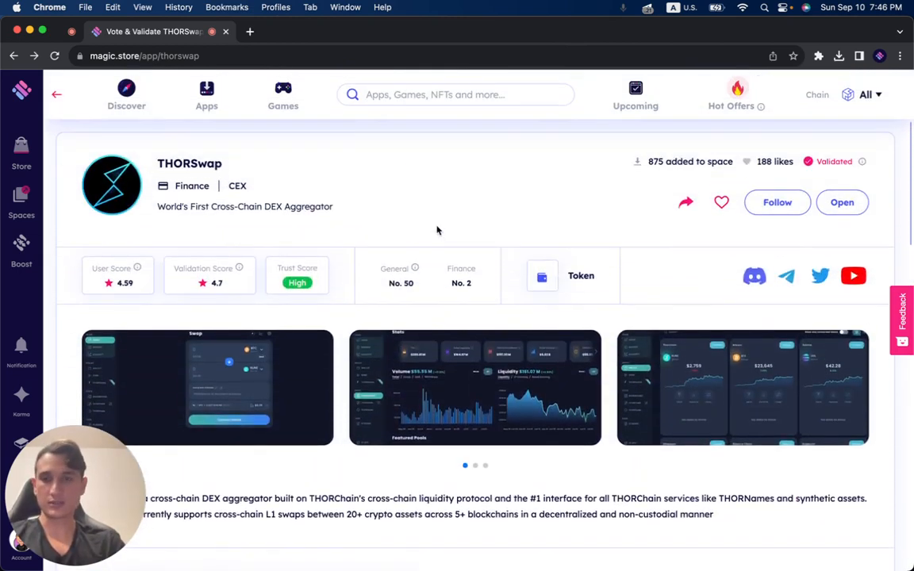
pyautogui.scroll(-3)
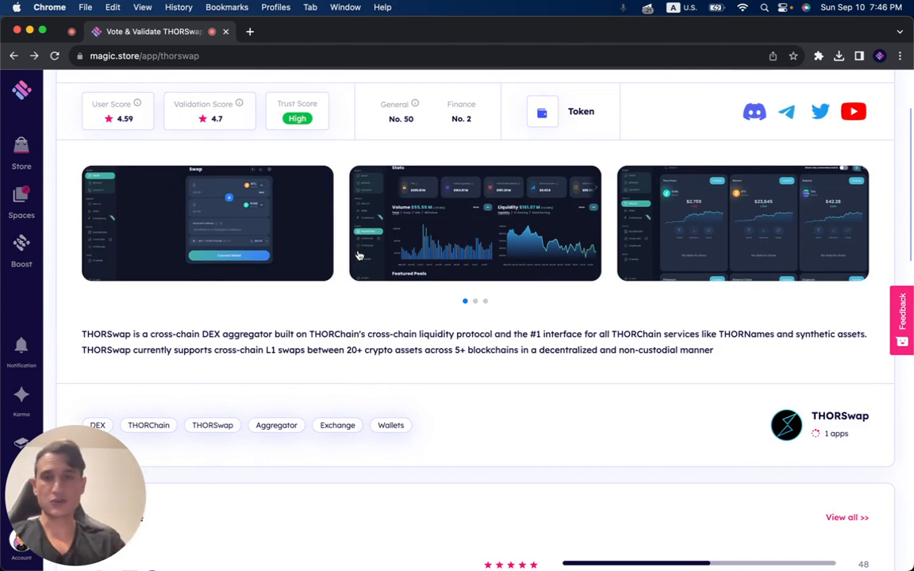
pyautogui.moveTo(310, 324)
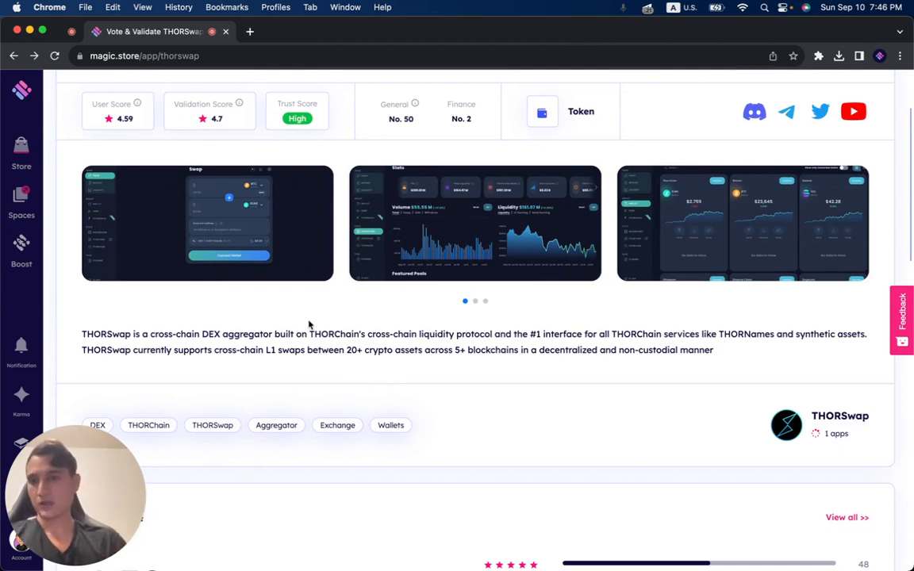
pyautogui.moveTo(426, 345)
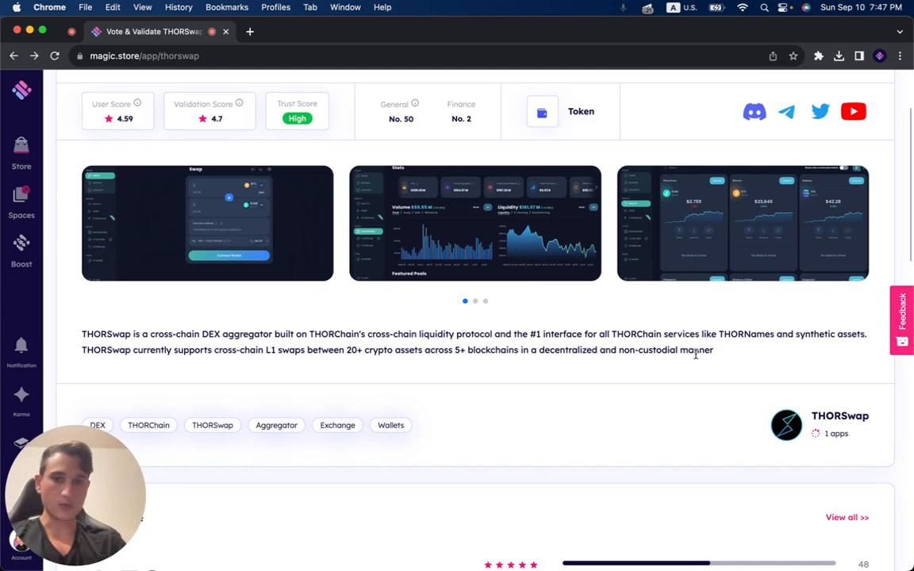
pyautogui.moveTo(729, 355)
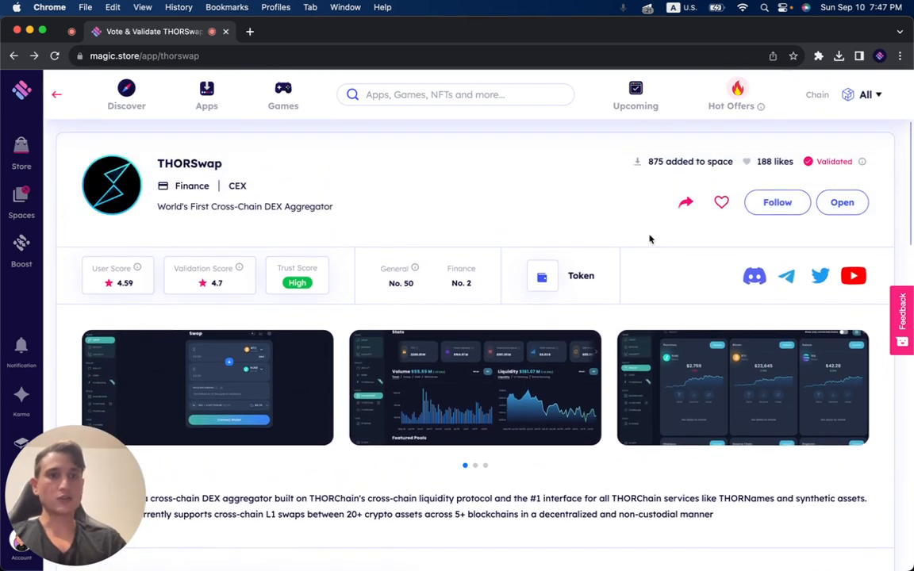
pyautogui.click(21, 197)
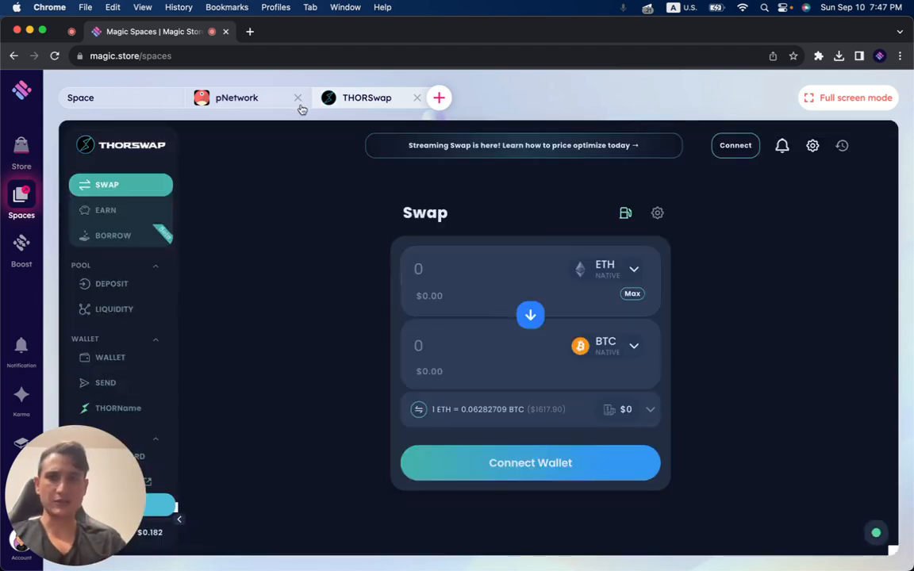
pyautogui.click(297, 97)
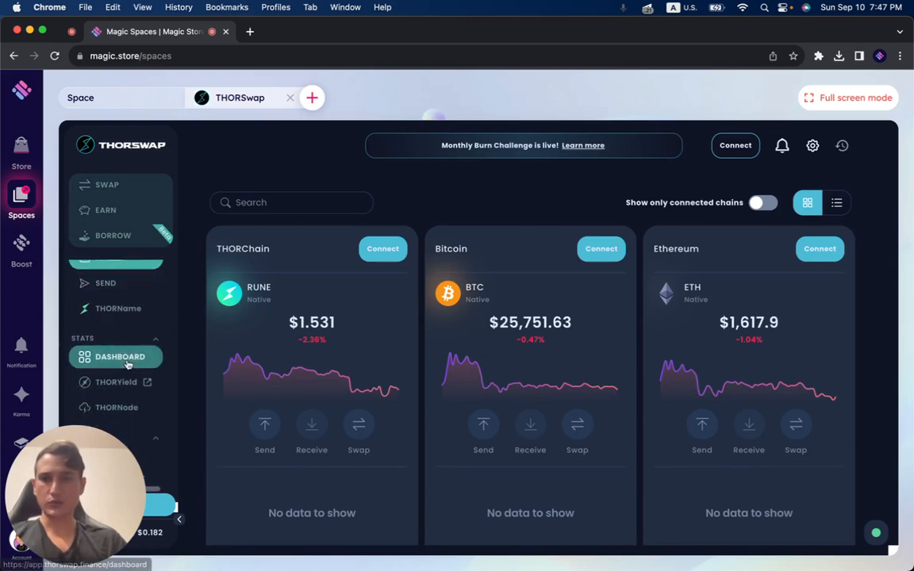
# - Open THORSwap's THORChain Stats page showing TVL, total liquidity, bond and volume charts
pyautogui.click(119, 357)
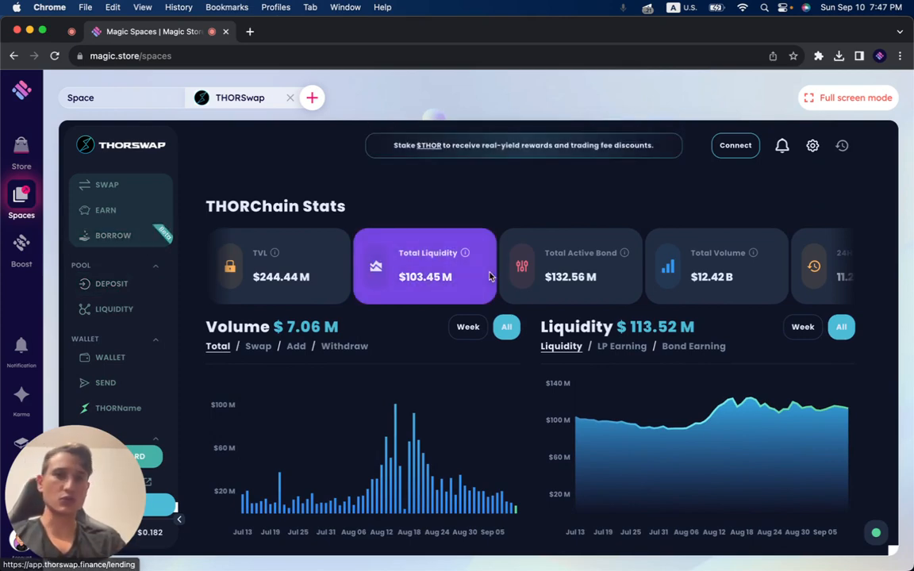
pyautogui.moveTo(516, 207)
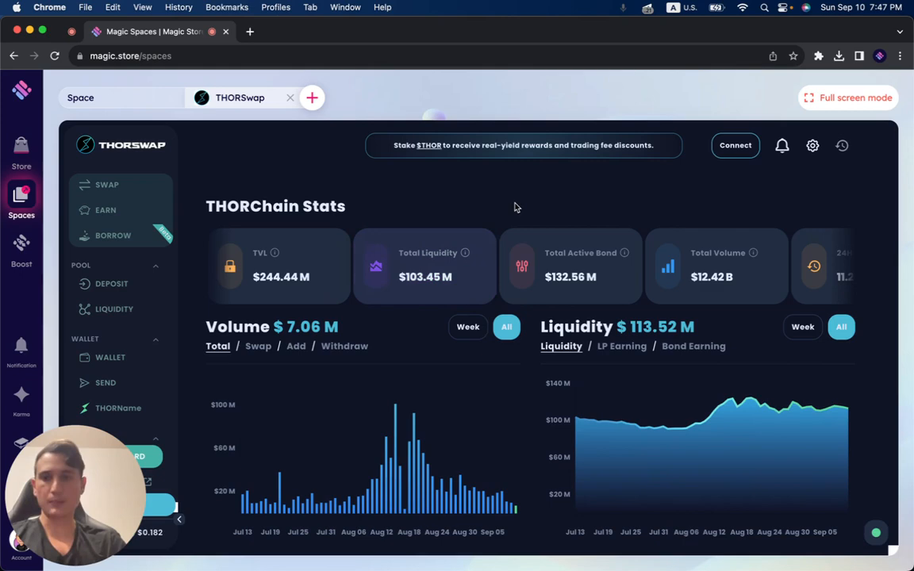